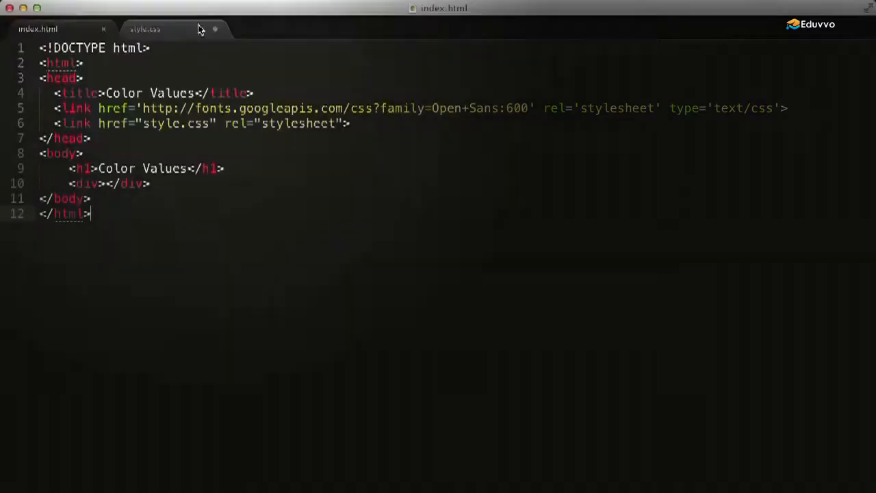
# - Start a div rule with a background-color declaration under the Color Values comment in style.css
pyautogui.click(144, 28)
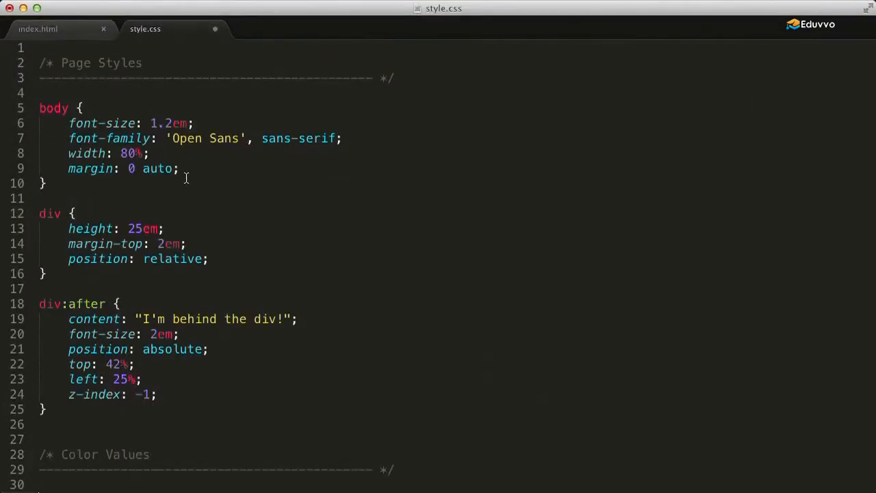
pyautogui.scroll(-3)
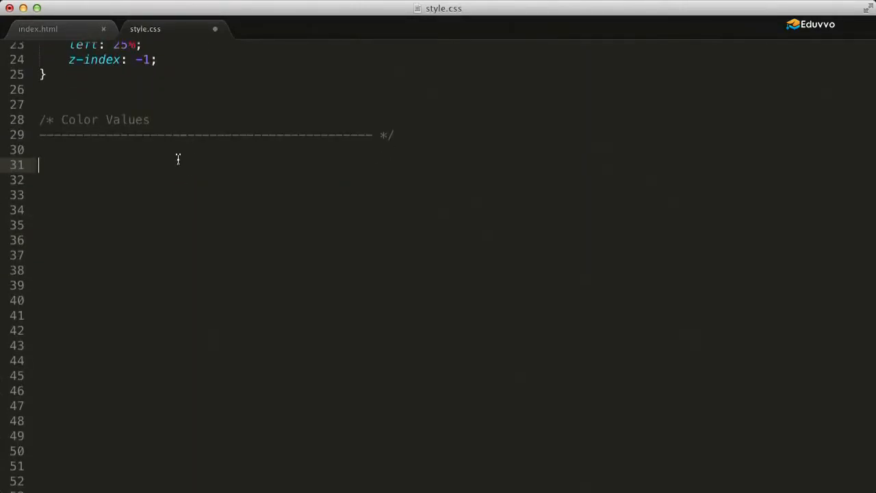
pyautogui.moveTo(176, 160)
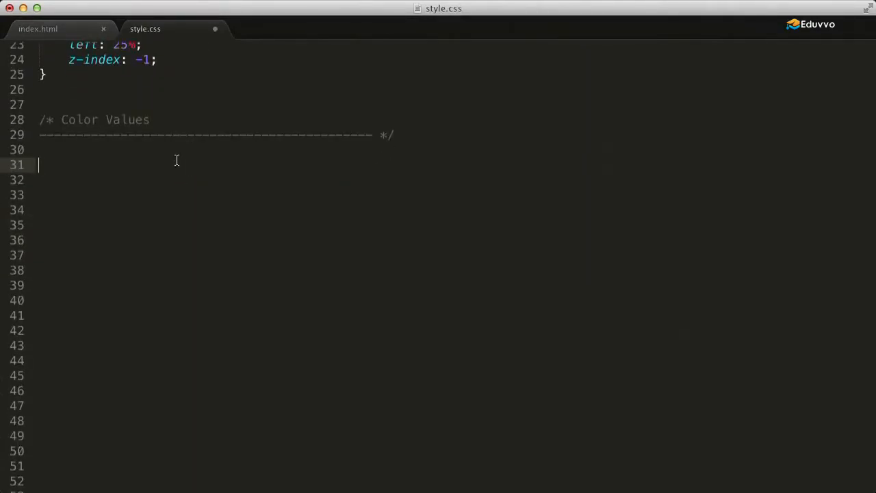
pyautogui.write('div')
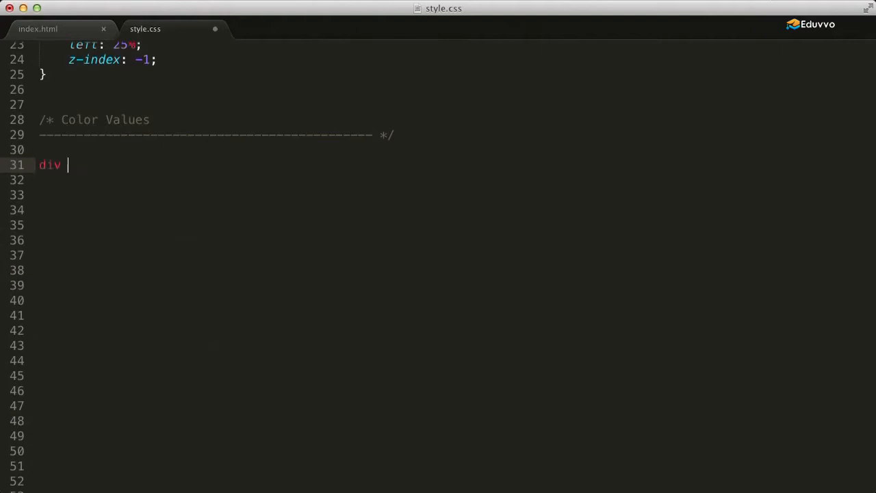
pyautogui.write('{ backgrou')
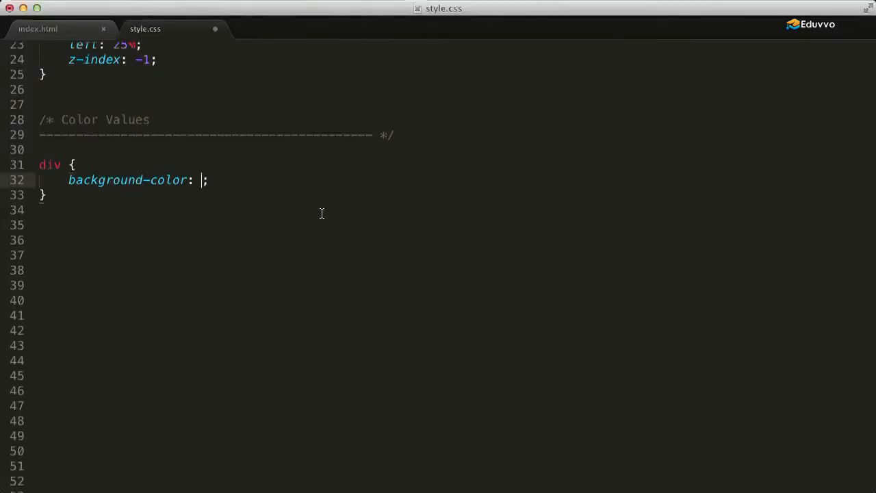
# - Try keyword values green, lightblue and sandybrown for the div's background-color
pyautogui.write('green')
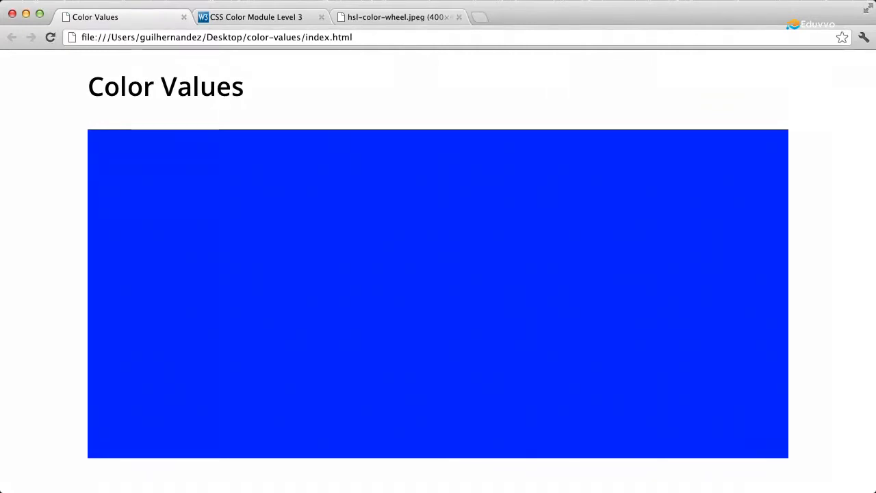
pyautogui.moveTo(316, 233)
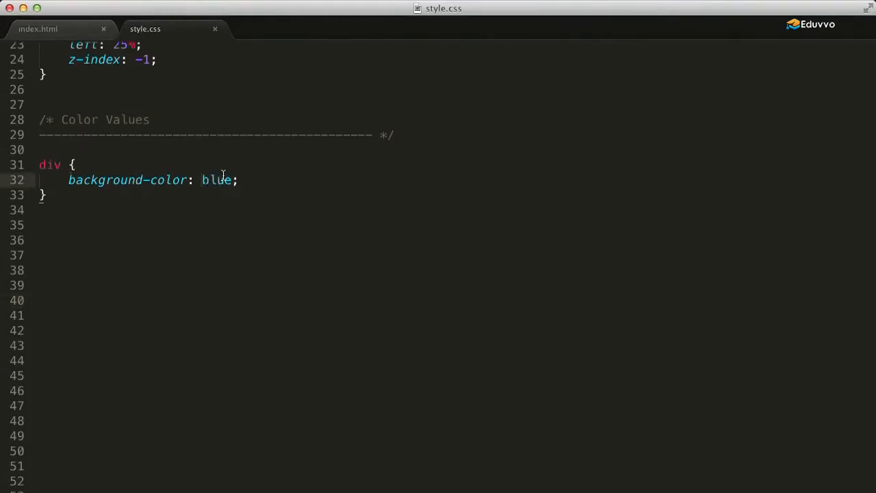
pyautogui.write('lightblue')
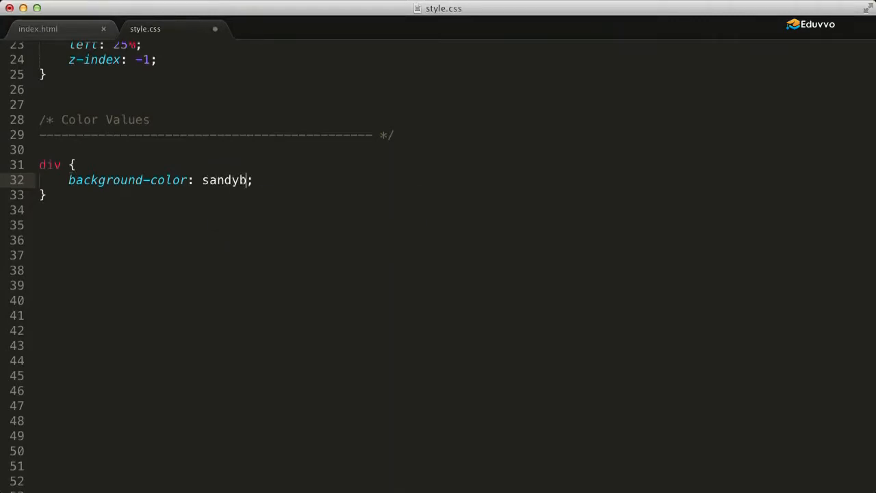
pyautogui.write('rown')
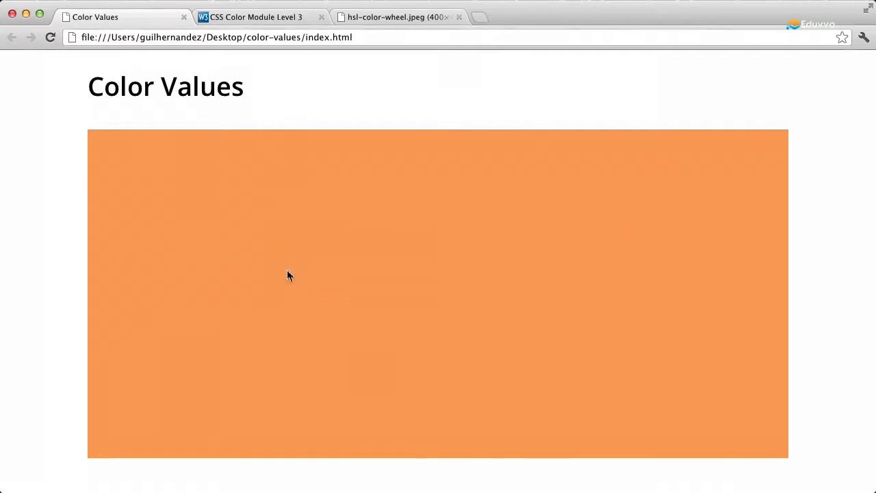
# - Browse the W3C CSS Color Module extended colour keywords table in Chrome
pyautogui.click(255, 16)
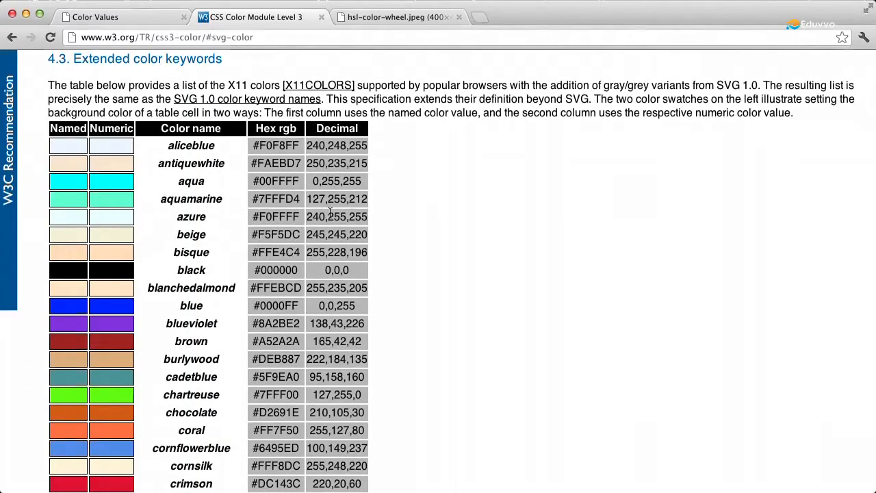
pyautogui.scroll(-3)
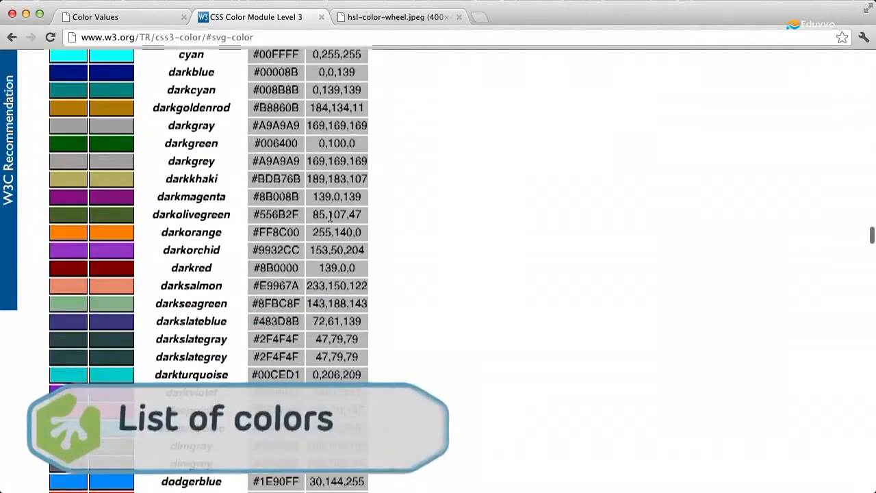
pyautogui.scroll(-3)
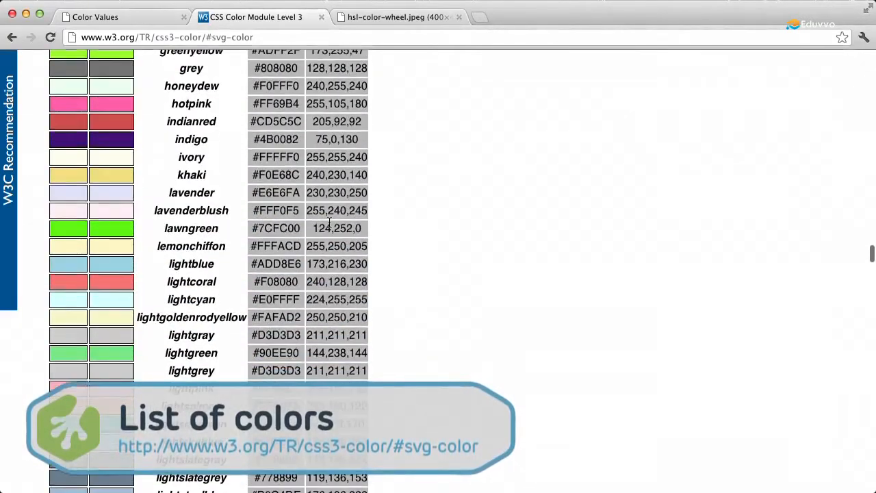
pyautogui.scroll(3)
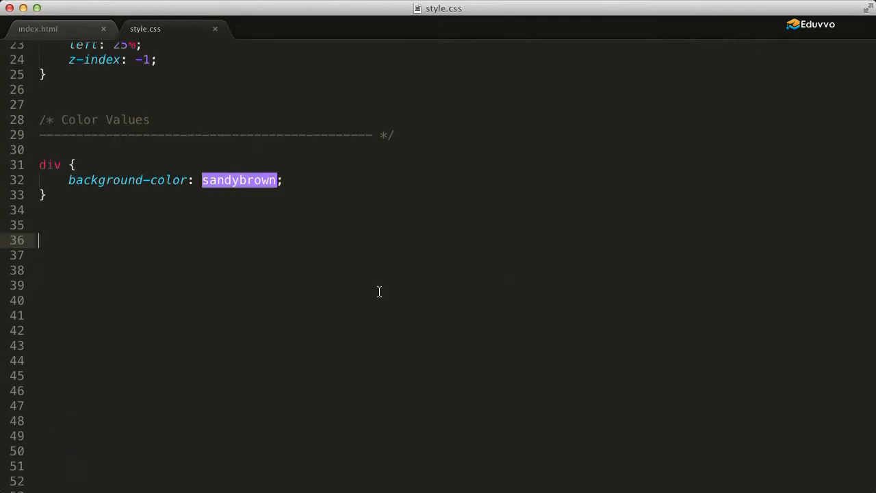
pyautogui.moveTo(375, 243)
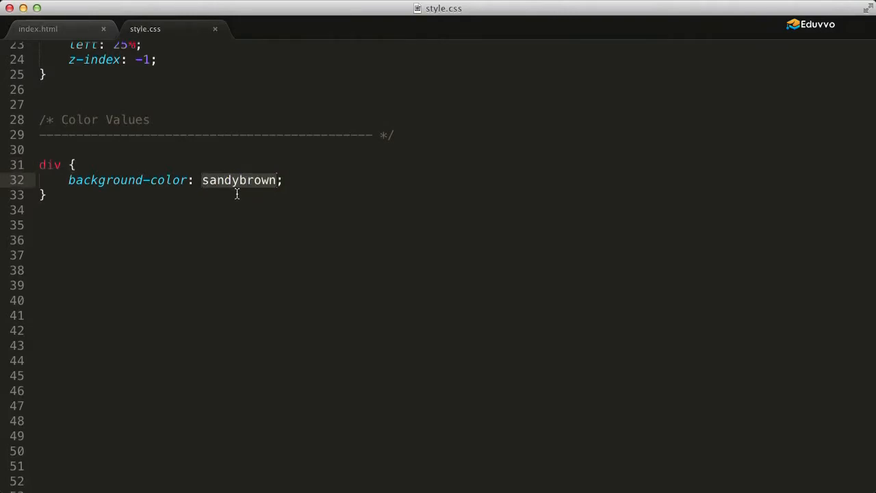
# - Set background-color to hex #ff0033, then shorten it to #f03
pyautogui.write('#')
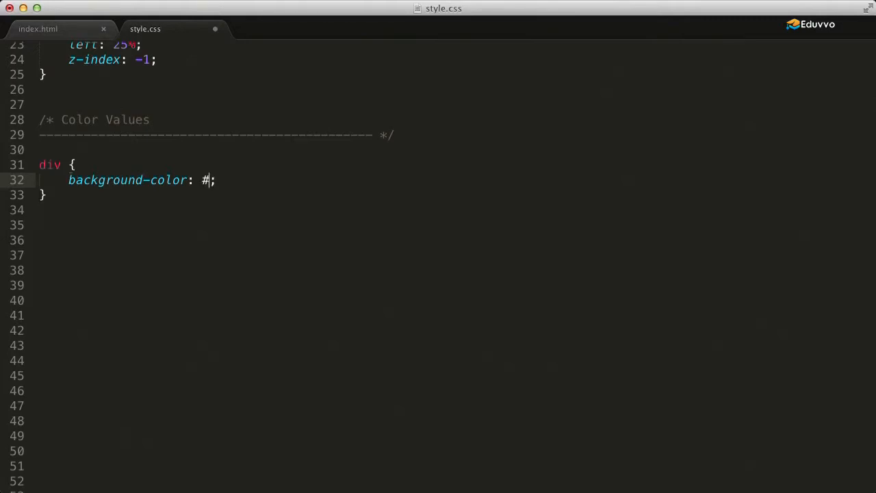
pyautogui.write('ff00')
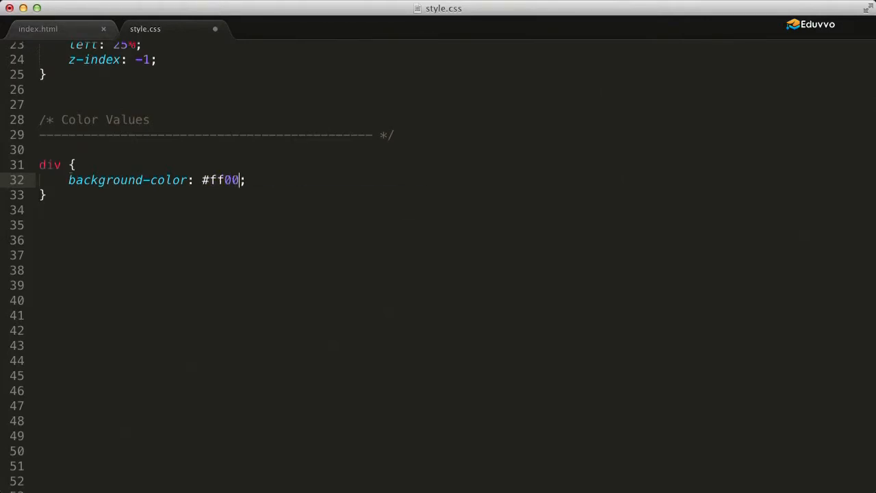
pyautogui.write('33')
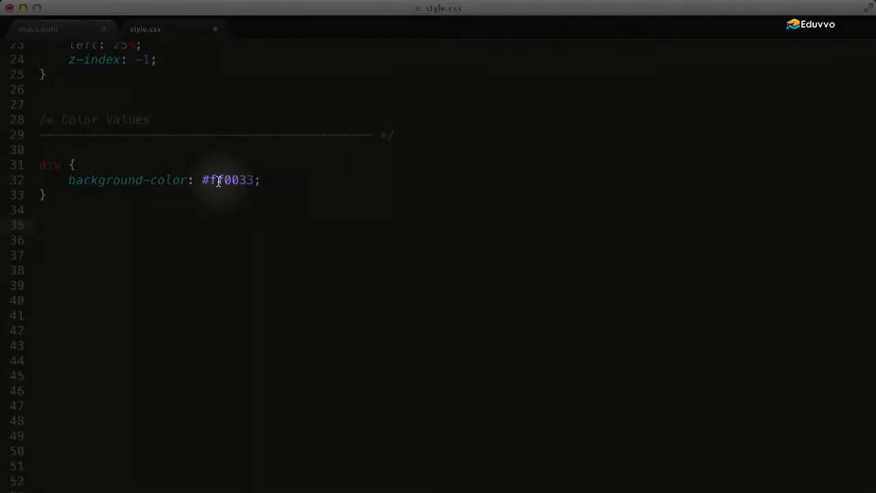
pyautogui.moveTo(229, 180)
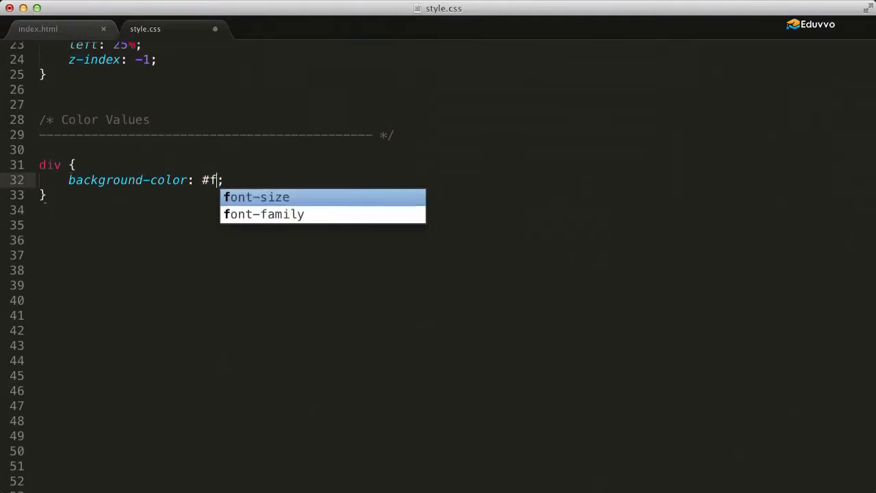
pyautogui.write('03')
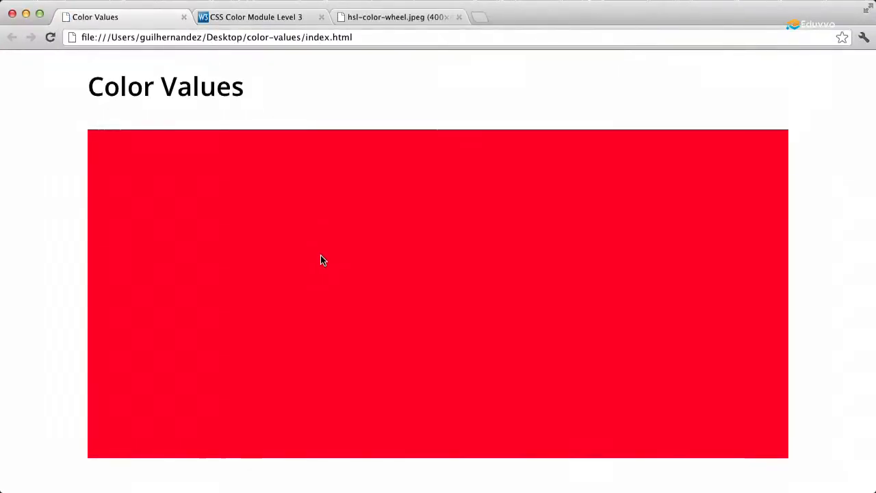
pyautogui.moveTo(215, 228)
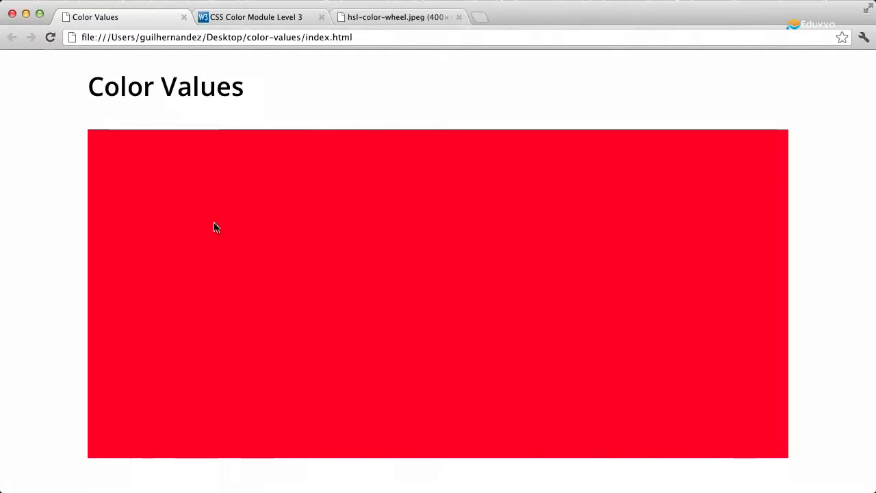
pyautogui.moveTo(236, 219)
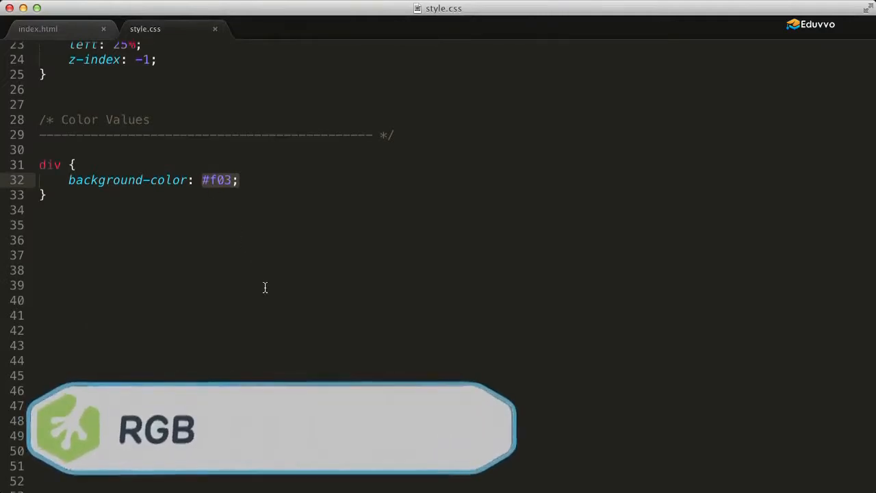
# - Rewrite the background-color as rgb(65, 105, 255)
pyautogui.write('rgb')
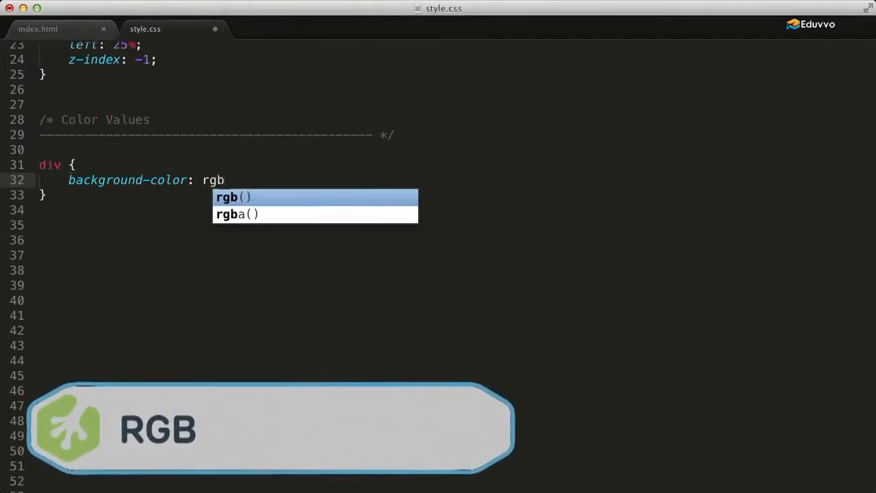
pyautogui.click(233, 197)
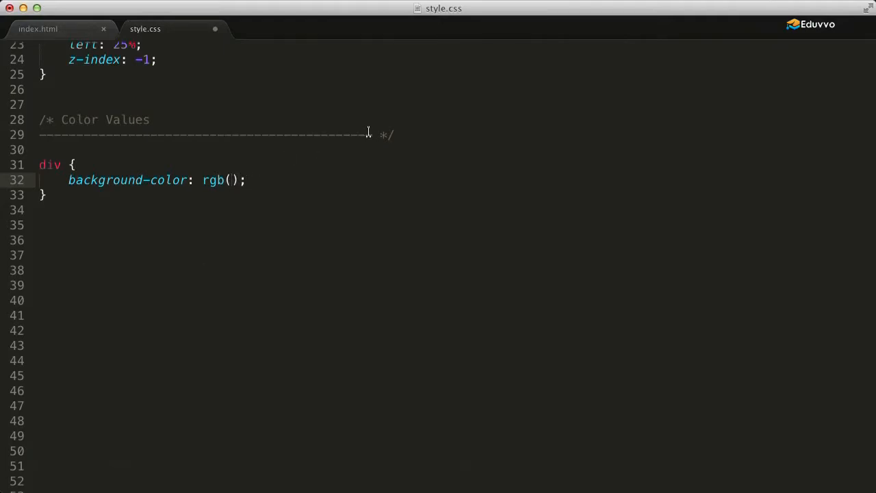
pyautogui.write('65')
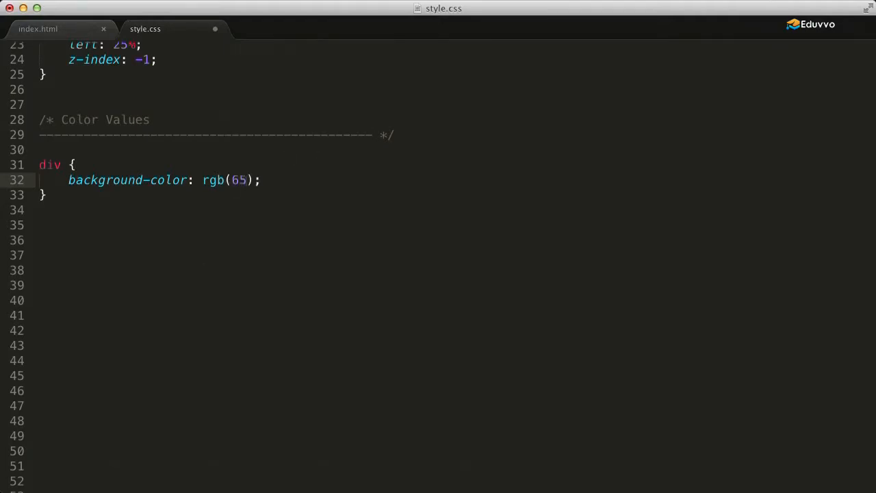
pyautogui.write(', 10')
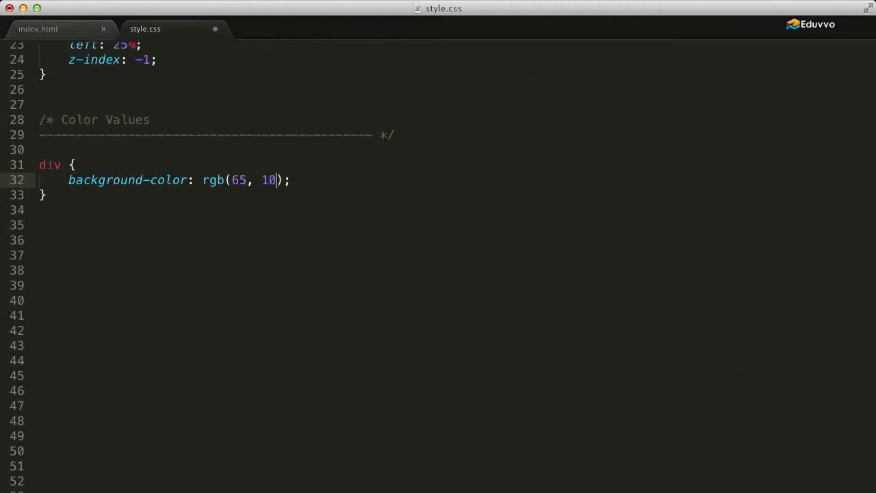
pyautogui.write('5')
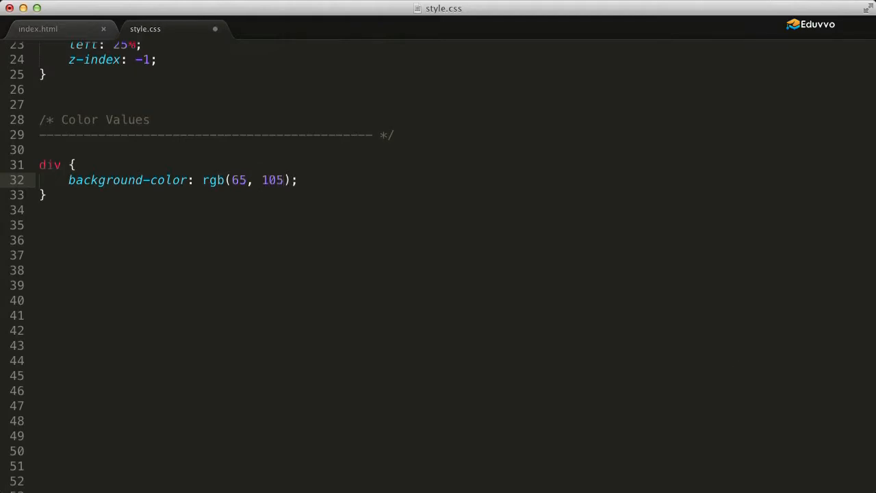
pyautogui.write(', 255')
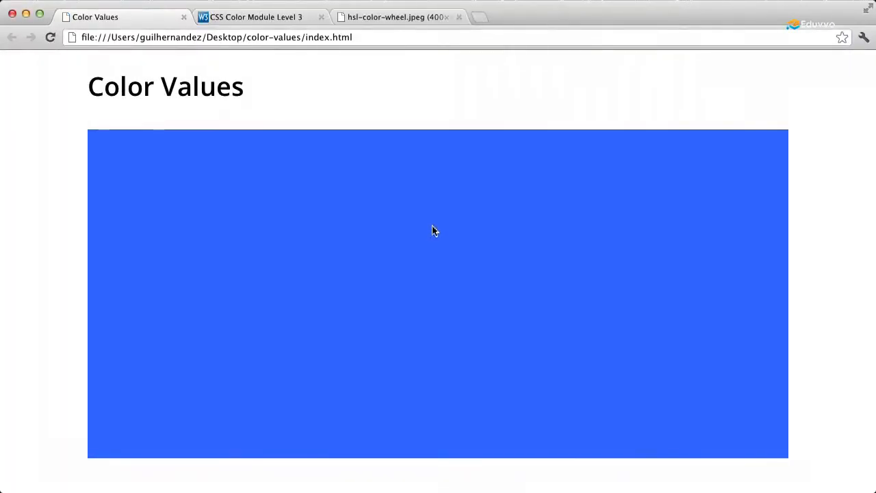
pyautogui.moveTo(77, 193)
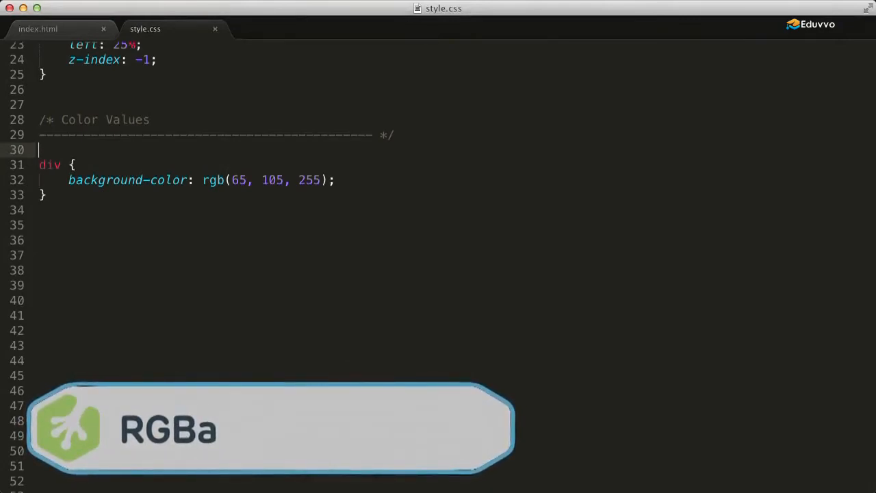
pyautogui.moveTo(202, 230)
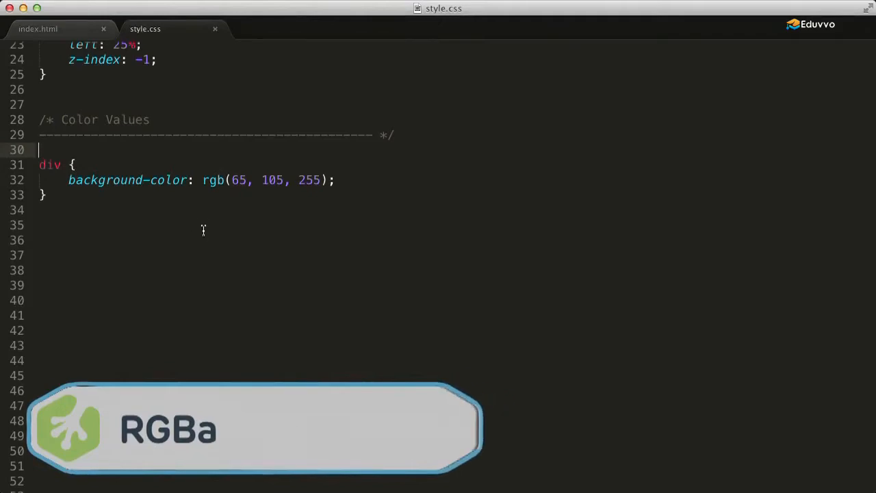
# - Make it rgba(65, 105, 255, .9), then lower the alpha to .4 and reload the preview
pyautogui.write('a')
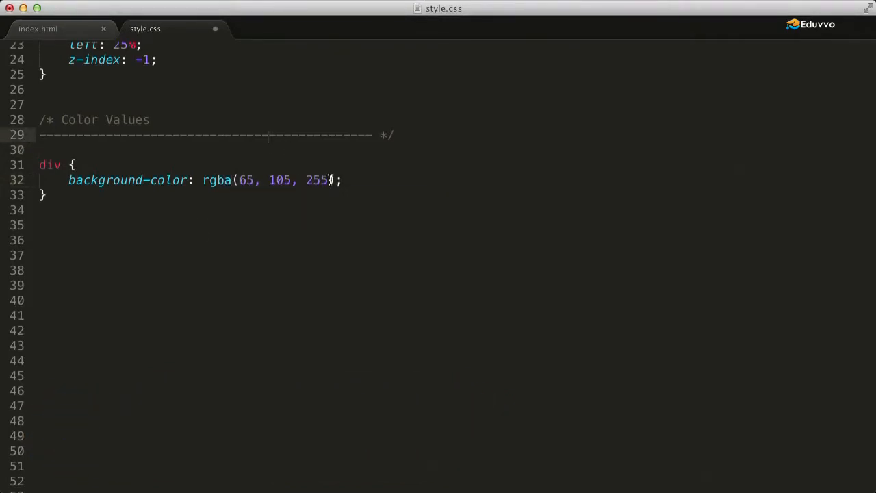
pyautogui.write(',')
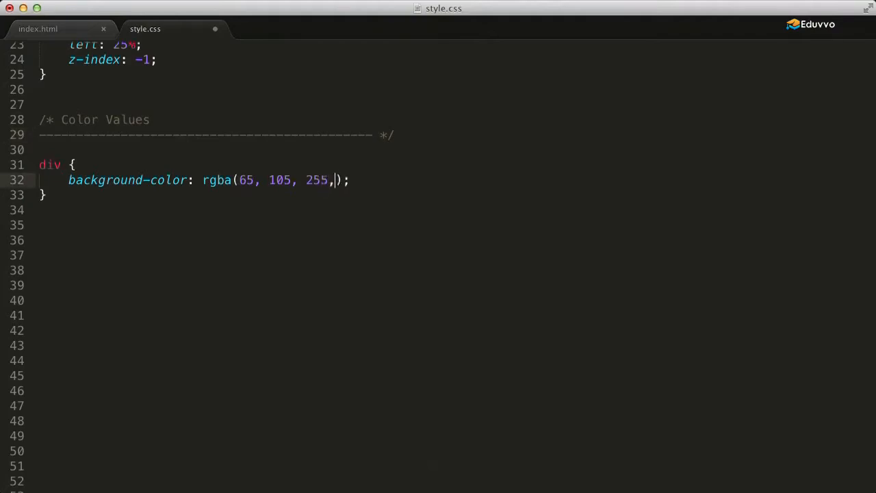
pyautogui.write('.9')
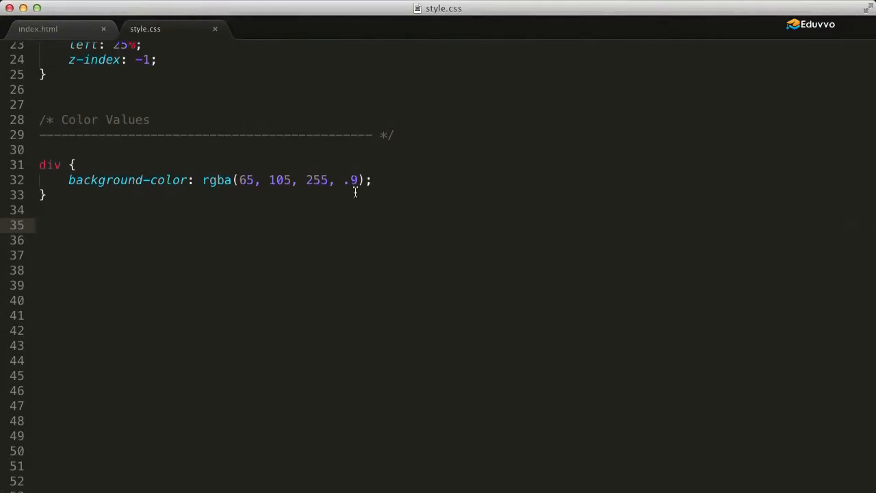
pyautogui.click(394, 274)
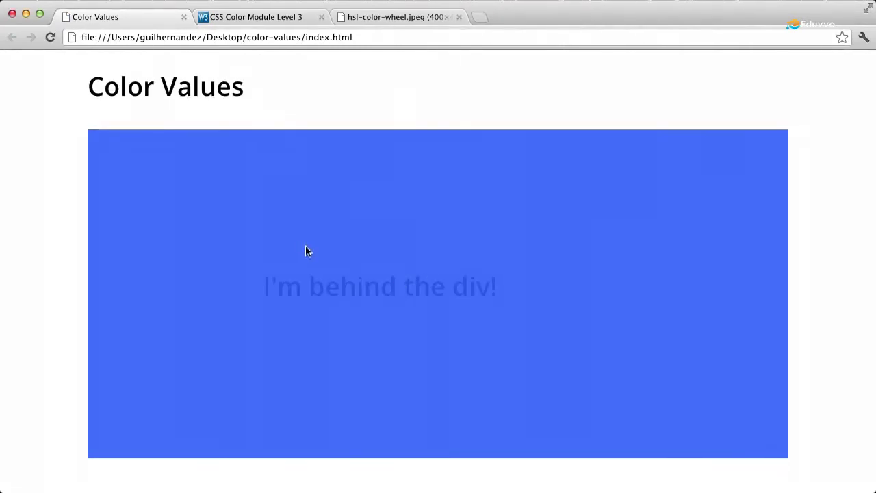
pyautogui.moveTo(316, 249)
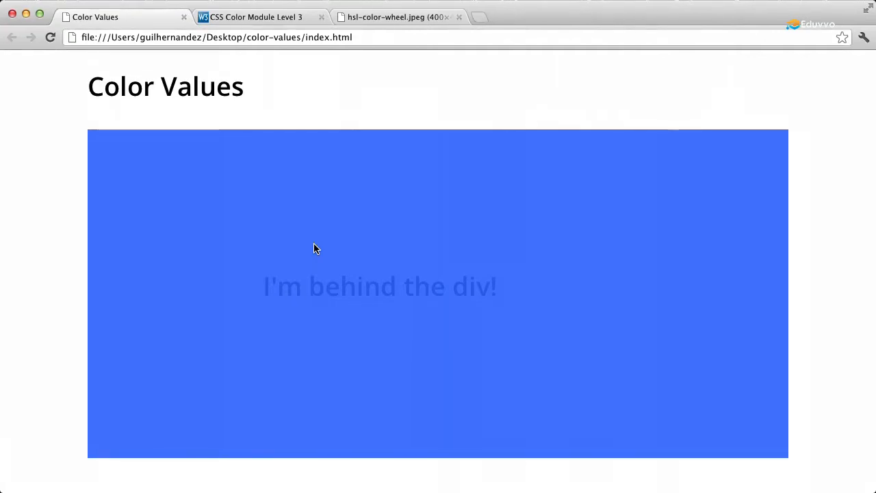
pyautogui.moveTo(282, 253)
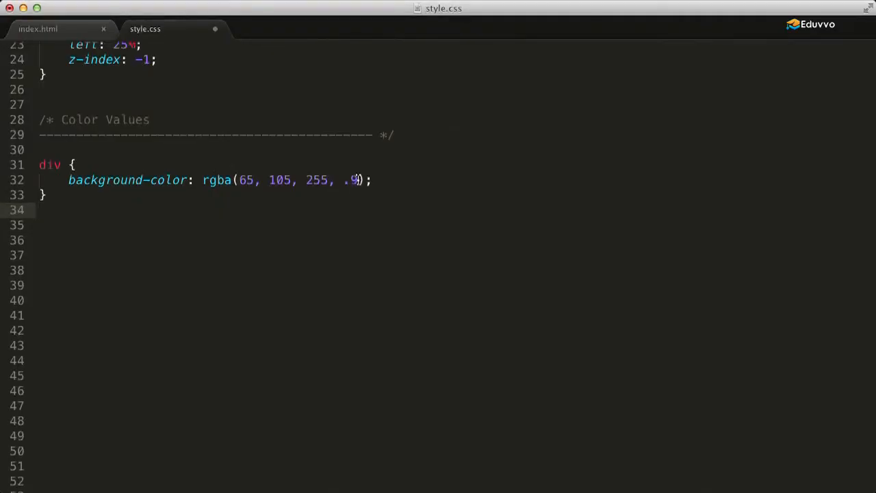
pyautogui.write('4')
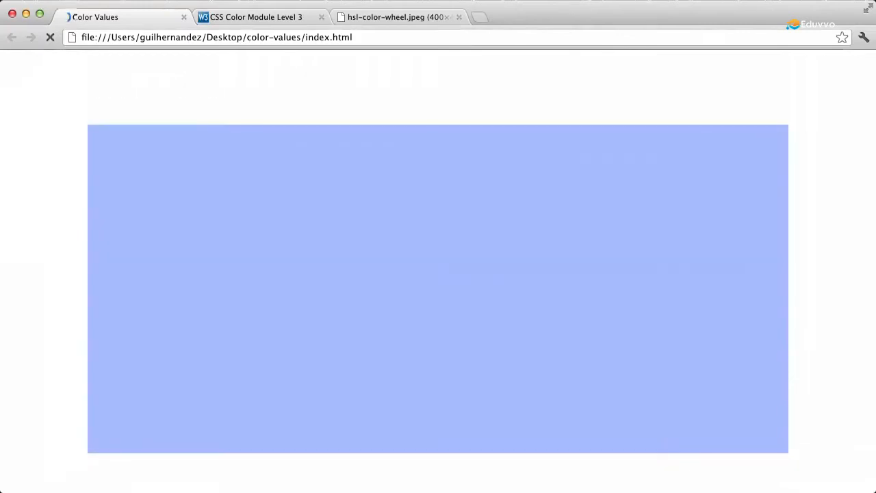
pyautogui.click(49, 37)
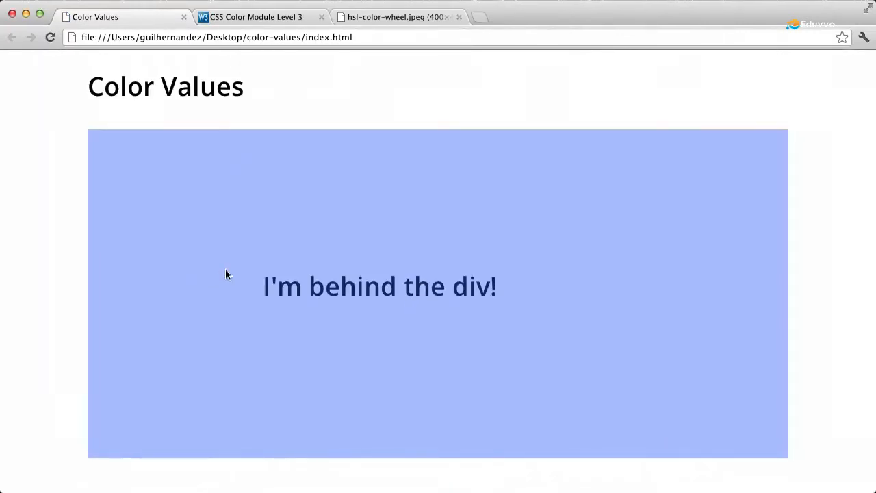
pyautogui.moveTo(309, 287)
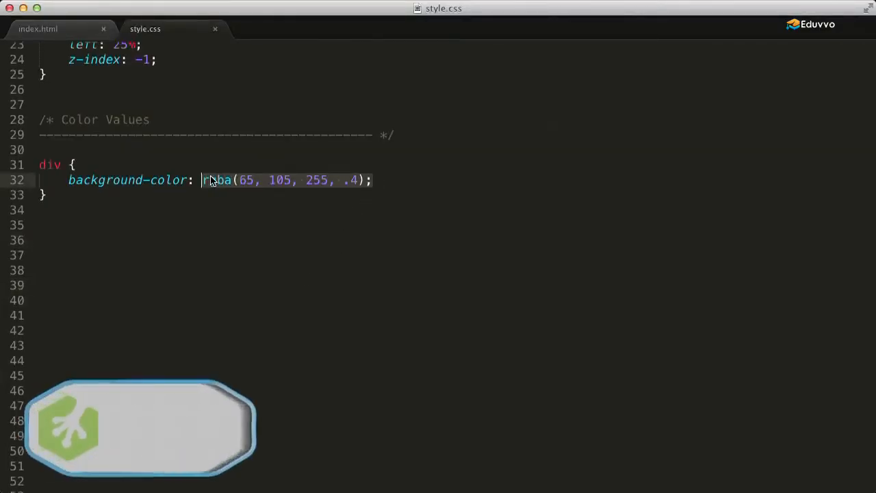
# - Replace the value with hsl(240, 70%, 55%)
pyautogui.write('hsl()')
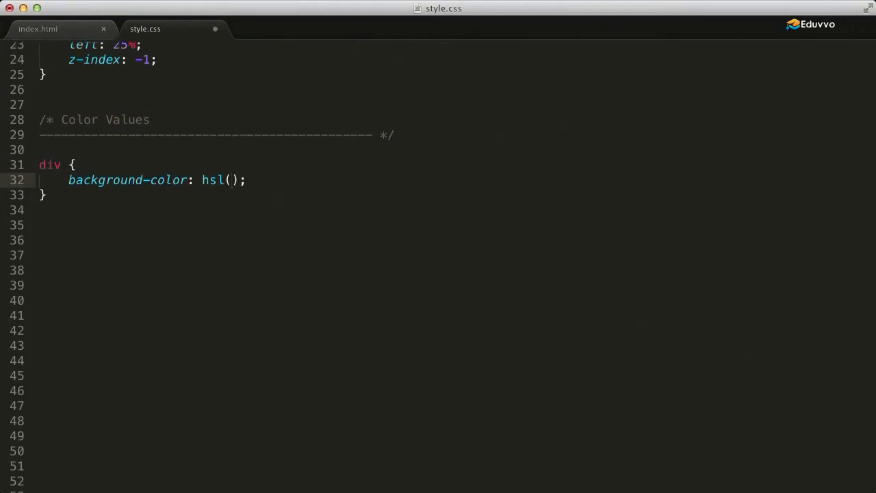
pyautogui.moveTo(321, 279)
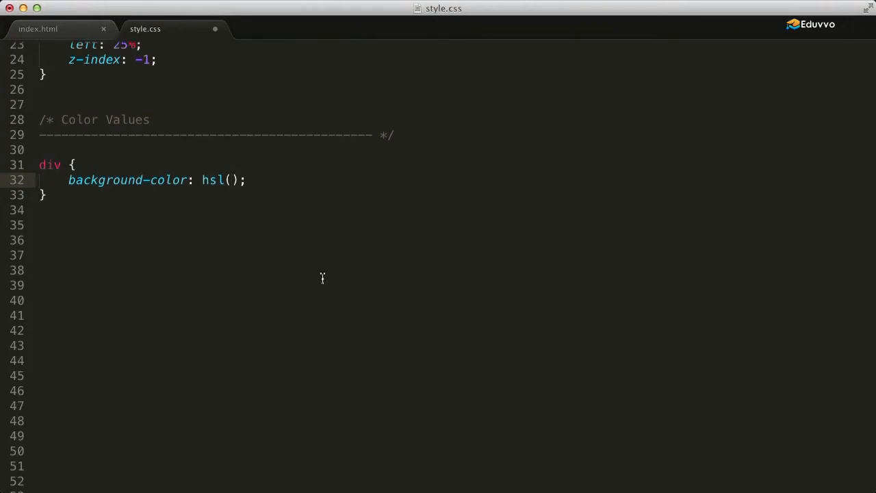
pyautogui.click(233, 179)
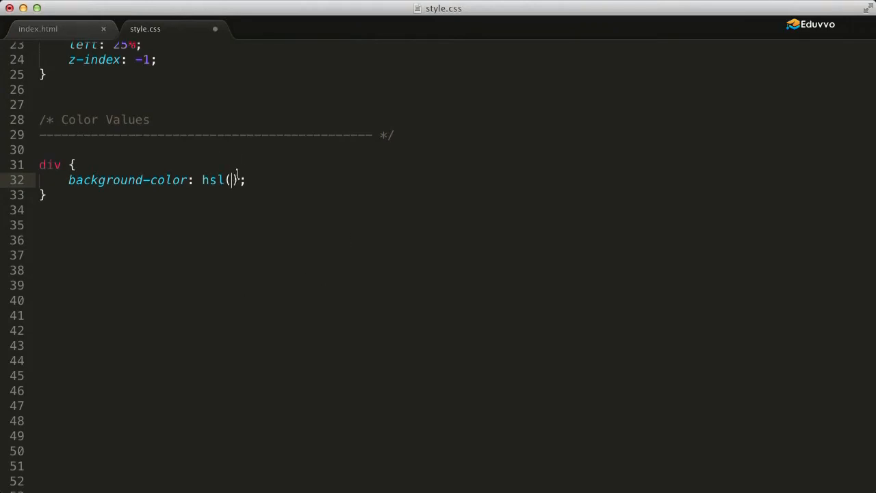
pyautogui.write('240,')
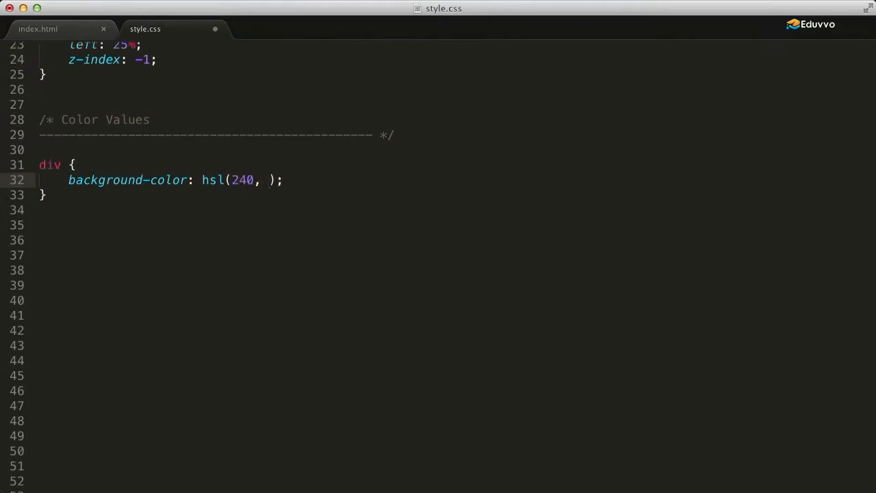
pyautogui.write('70%,')
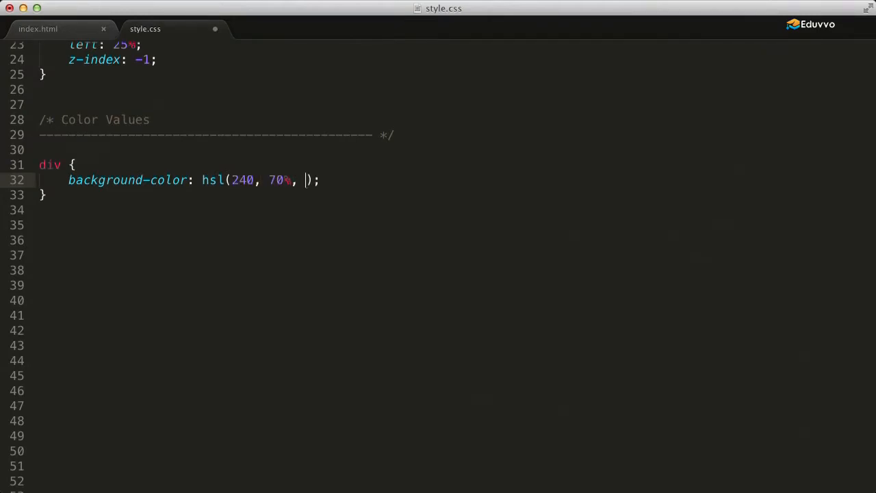
pyautogui.write('5')
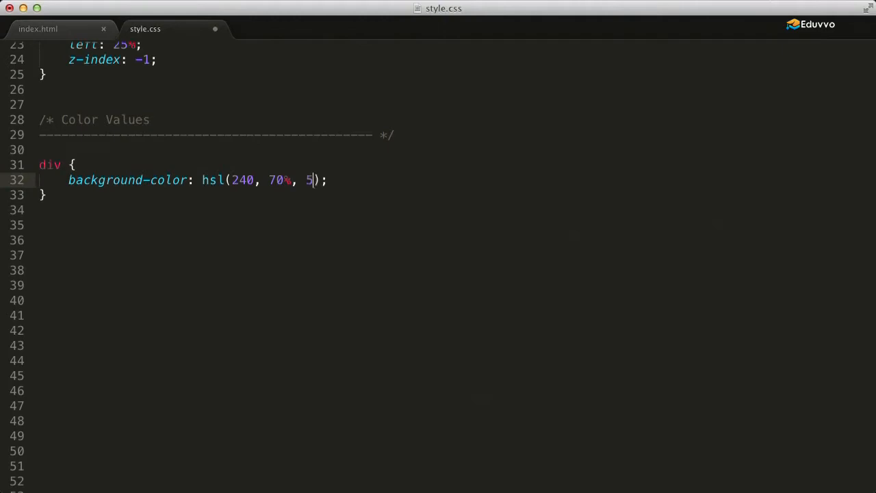
pyautogui.write('5%')
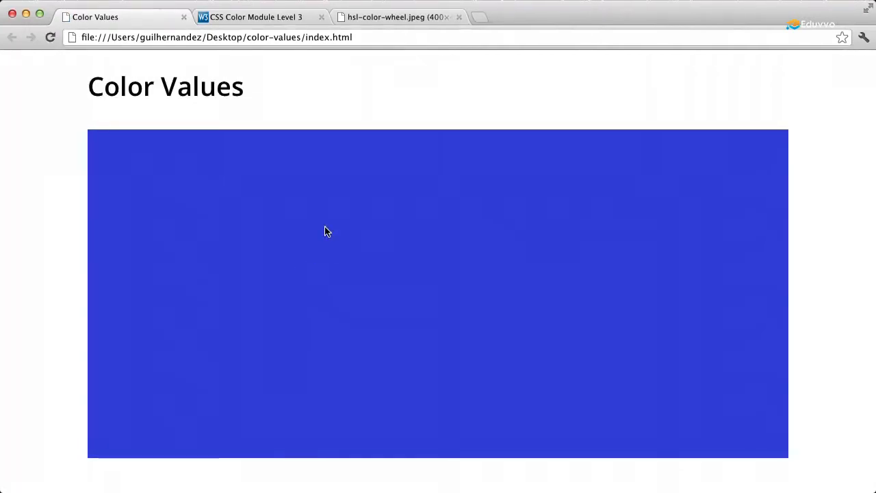
pyautogui.moveTo(219, 266)
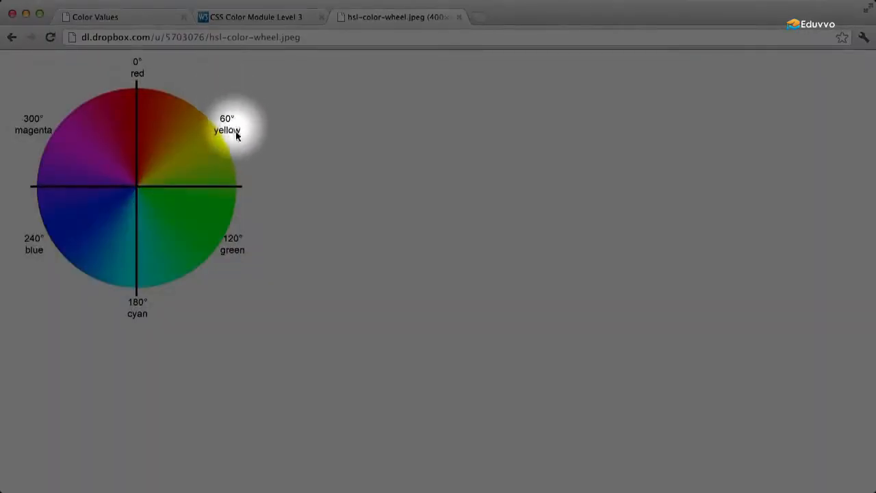
pyautogui.moveTo(67, 257)
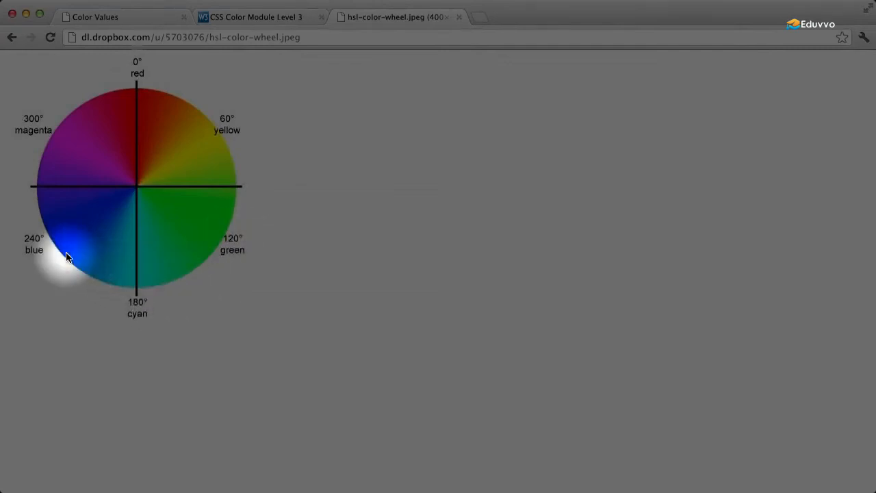
pyautogui.moveTo(49, 144)
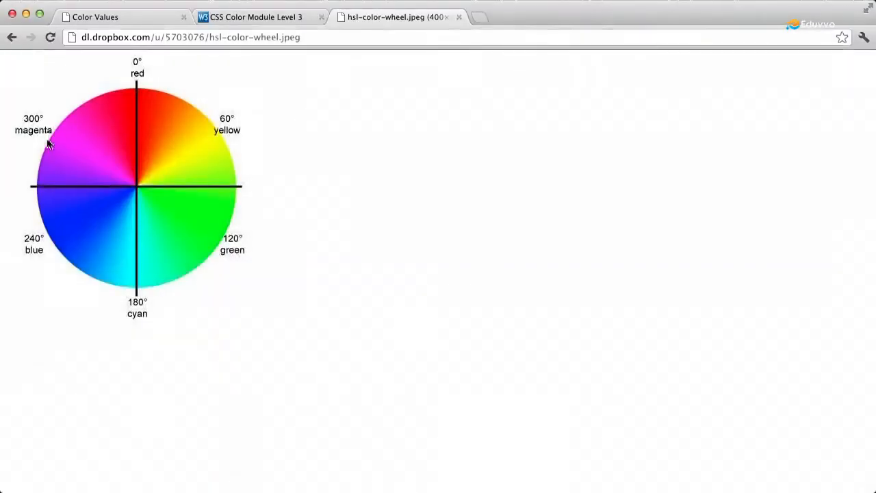
pyautogui.moveTo(377, 294)
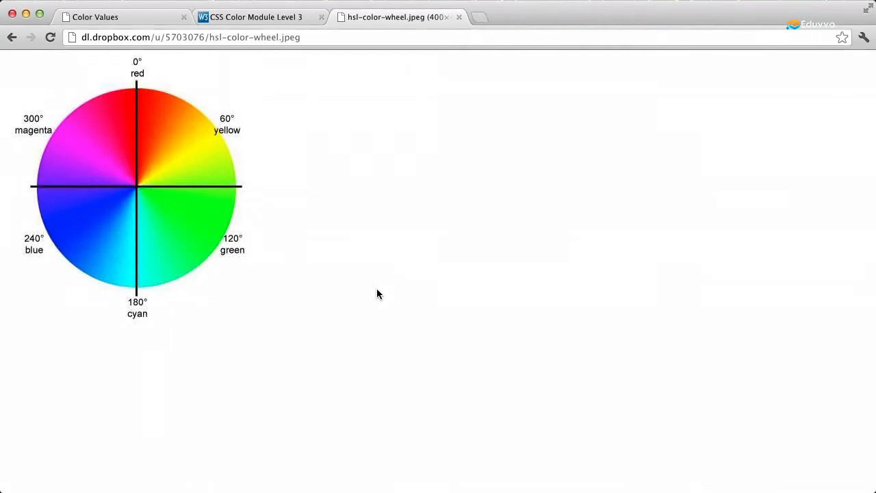
pyautogui.moveTo(465, 251)
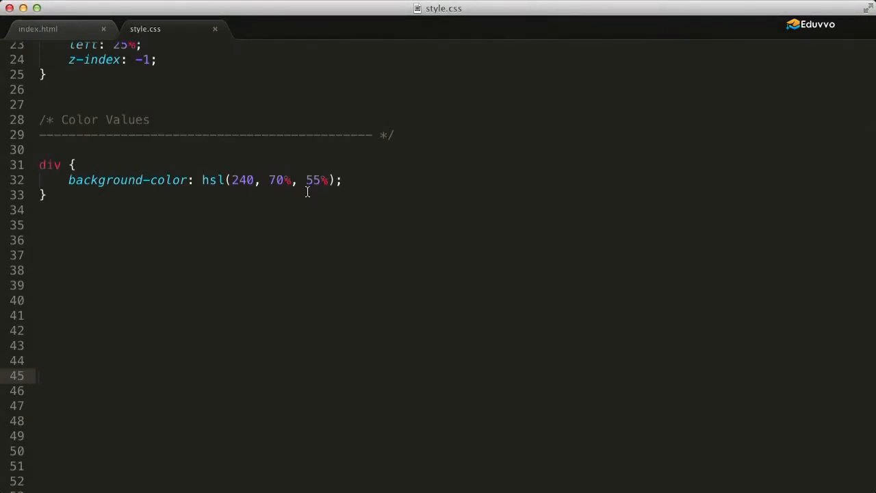
pyautogui.moveTo(314, 200)
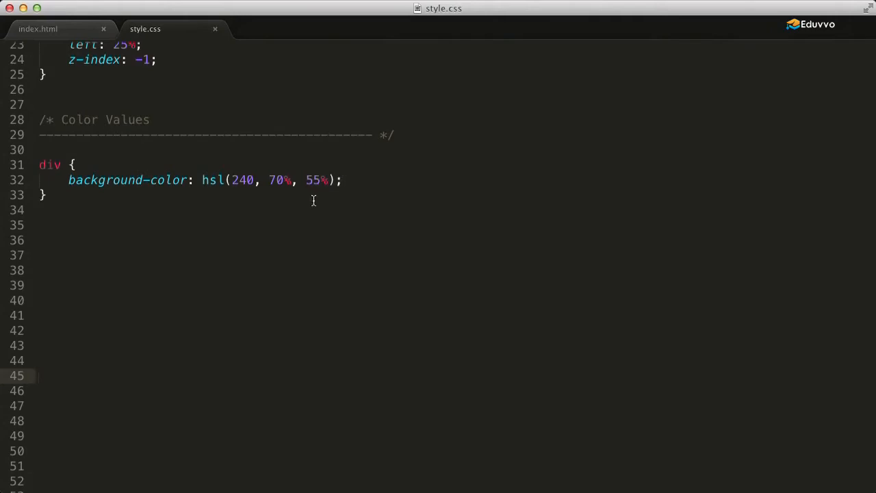
pyautogui.moveTo(291, 181)
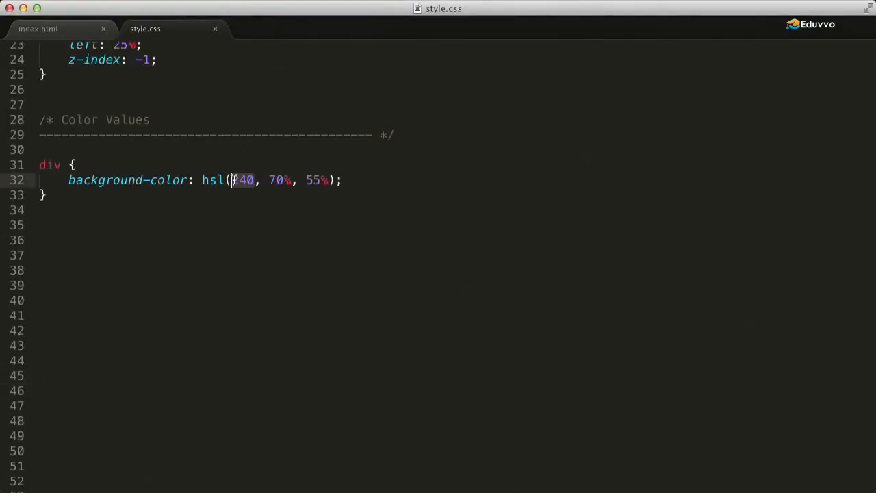
# - Change the hsl hue to 130 and view the green result in the Color Values preview
pyautogui.write('130')
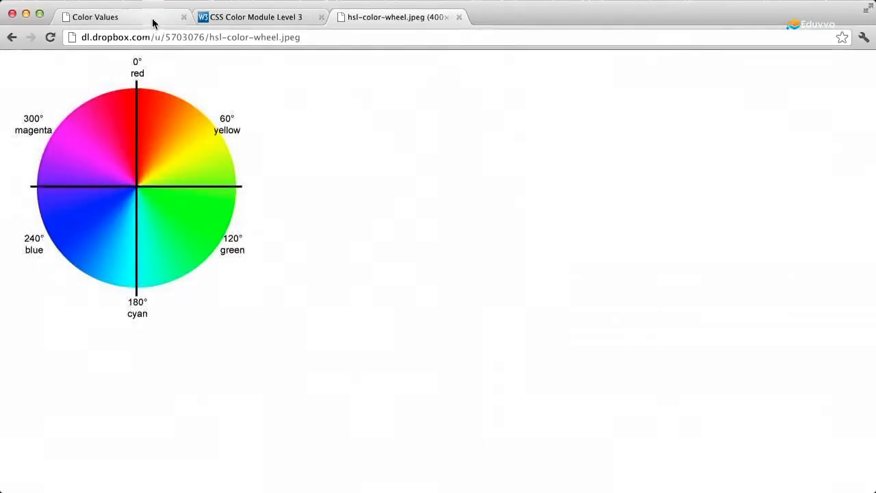
pyautogui.click(106, 16)
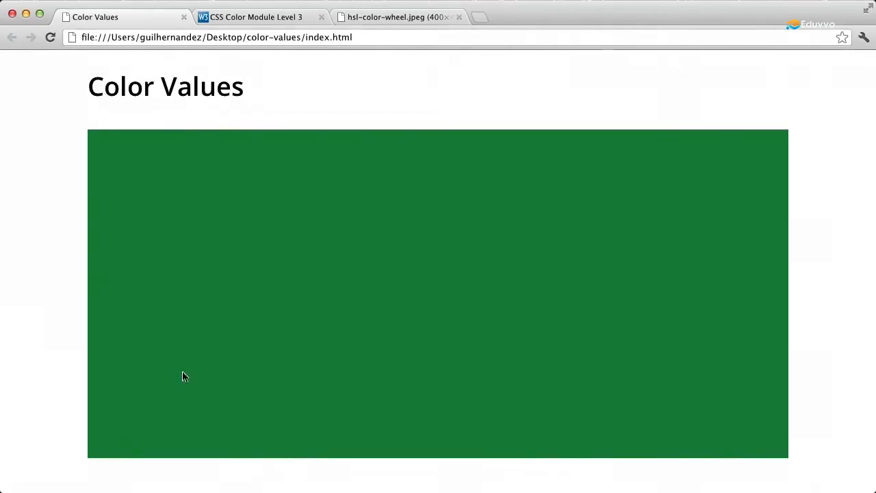
pyautogui.moveTo(208, 129)
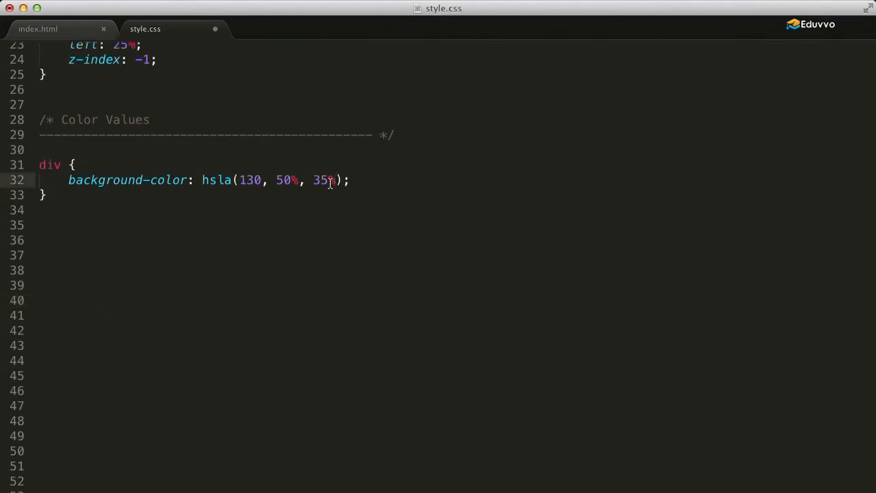
# - Add a .7 alpha to make the value hsla(130, 50%, 35%, .7)
pyautogui.write(', .7')
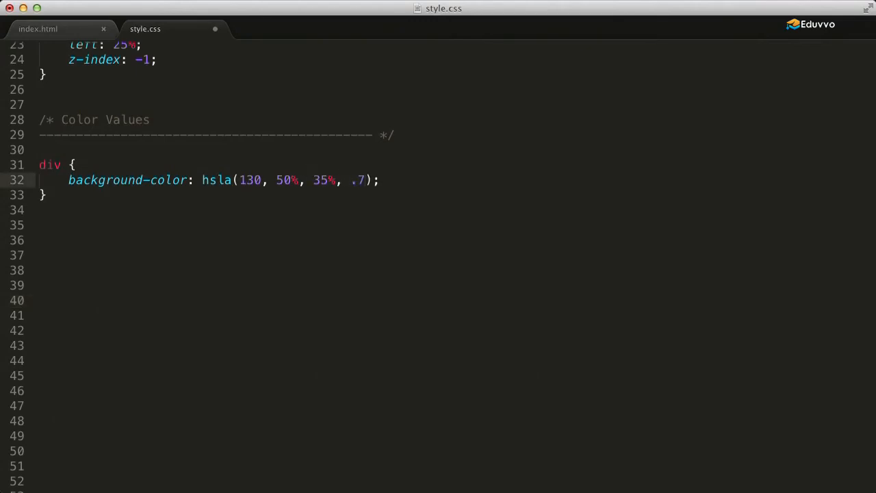